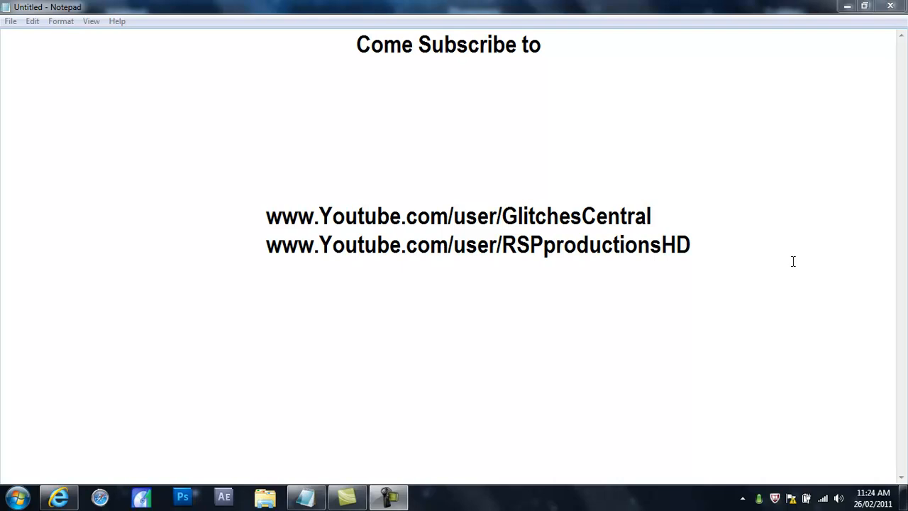
mouse_move(800, 289)
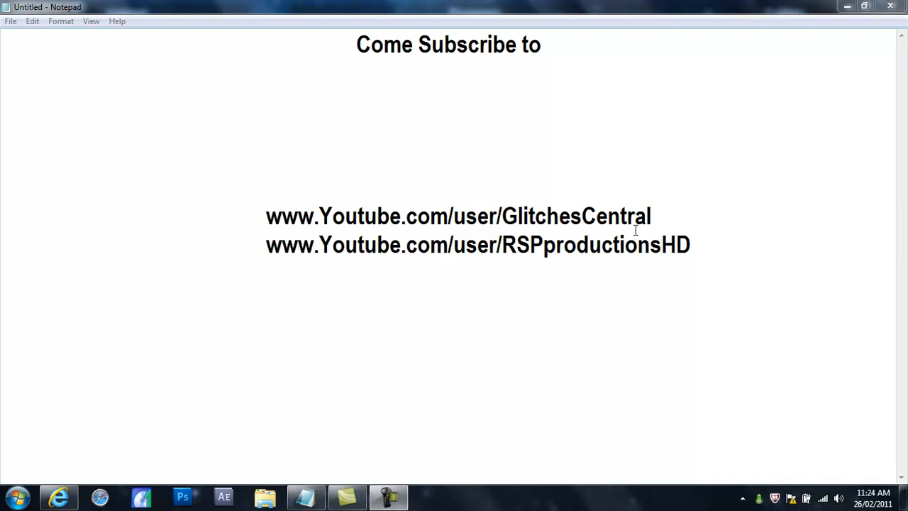
mouse_move(771, 61)
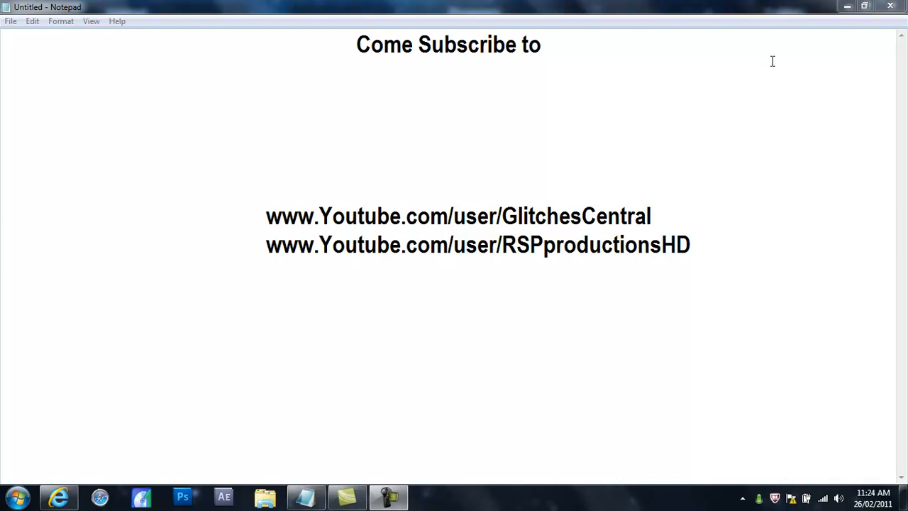
mouse_move(668, 102)
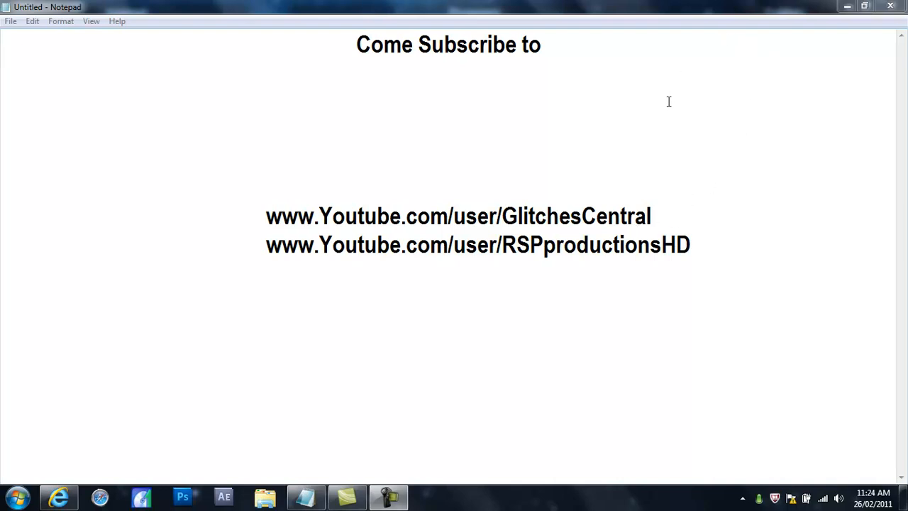
mouse_move(674, 185)
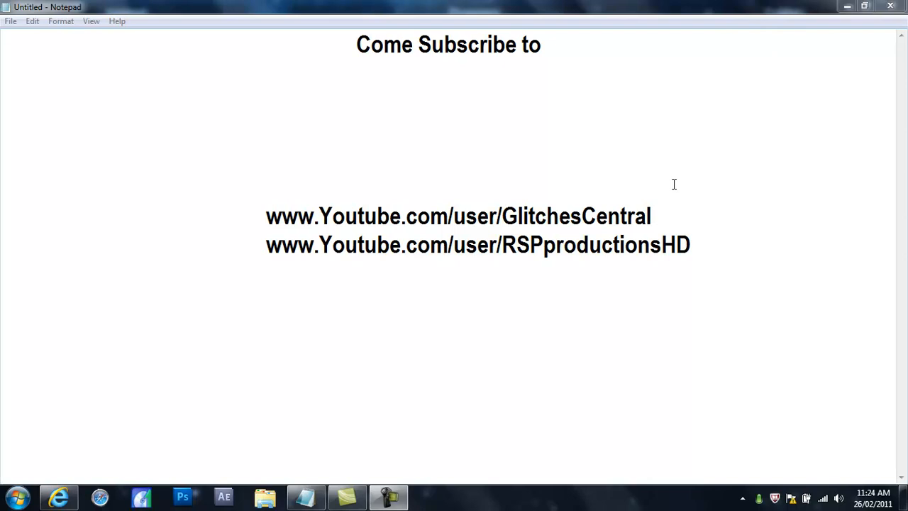
mouse_move(704, 178)
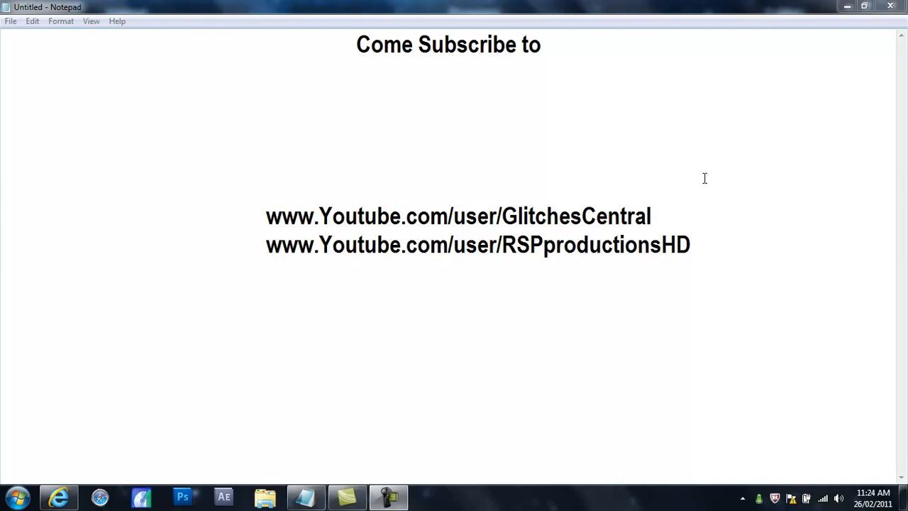
mouse_move(703, 176)
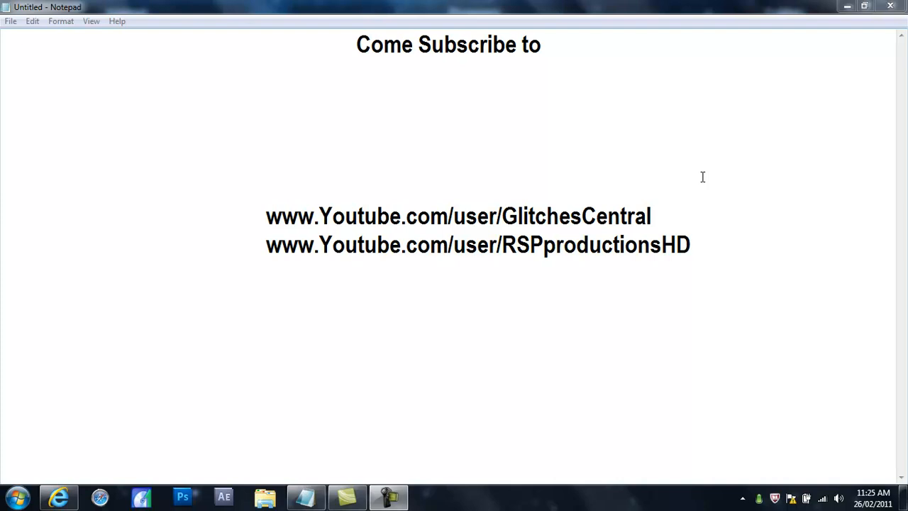
mouse_move(726, 227)
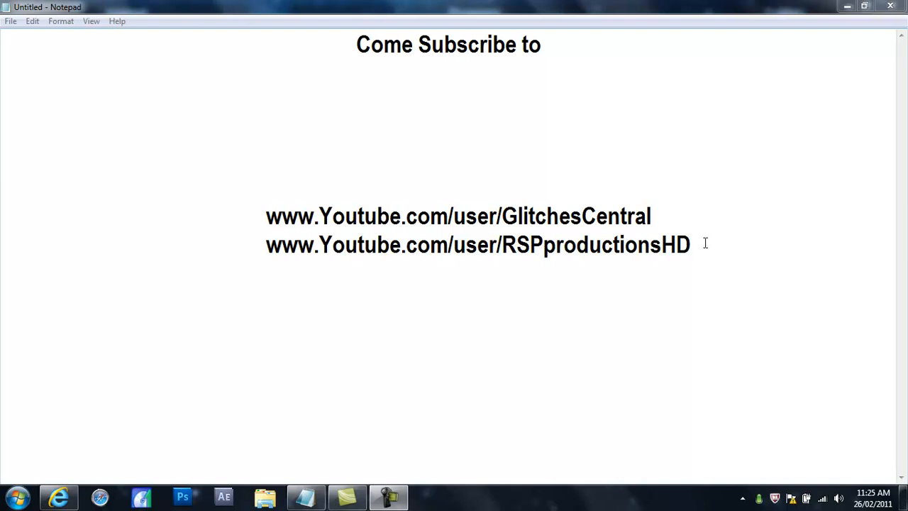
mouse_move(697, 214)
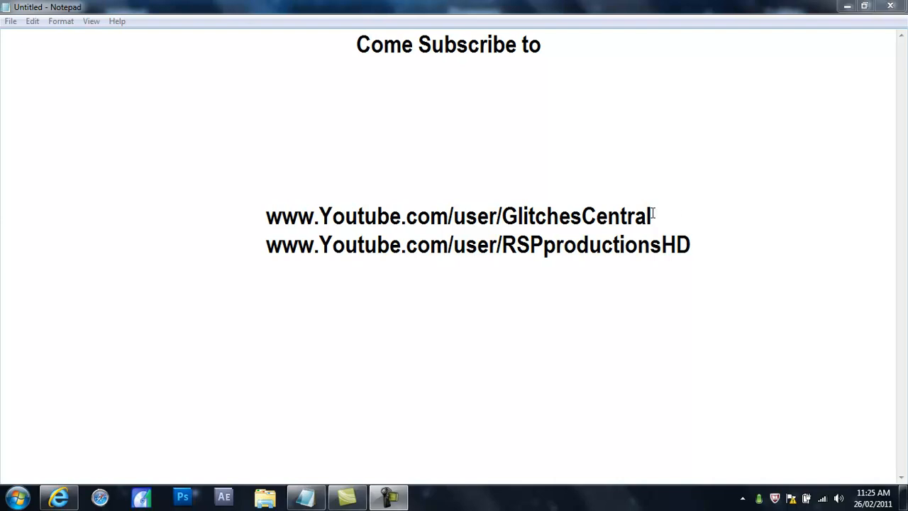
mouse_move(290, 244)
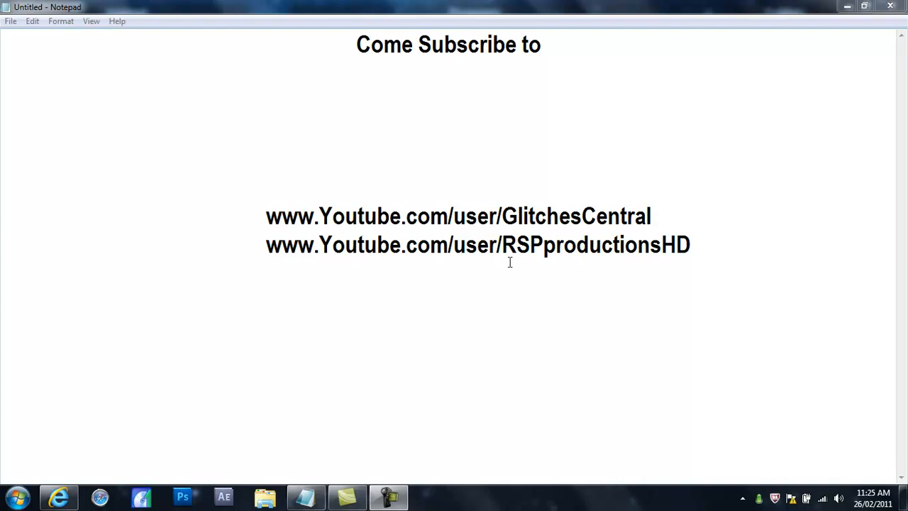
mouse_move(667, 260)
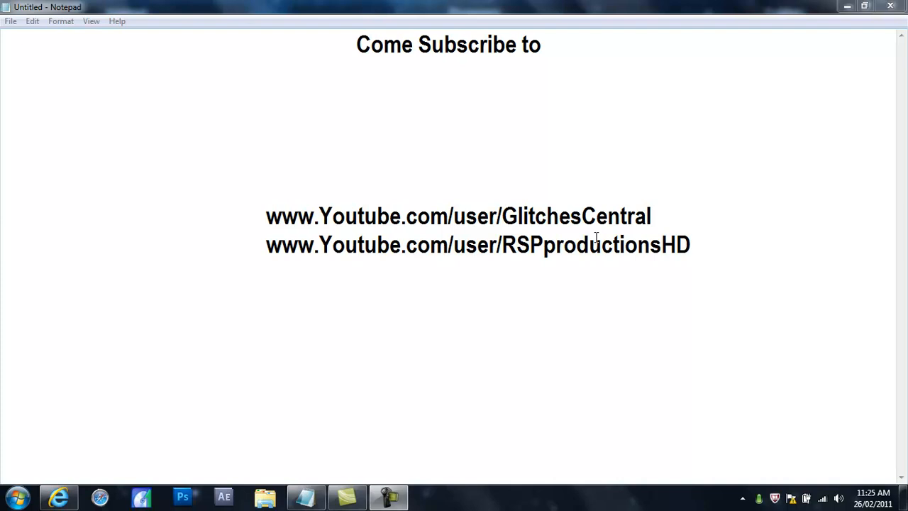
mouse_move(500, 261)
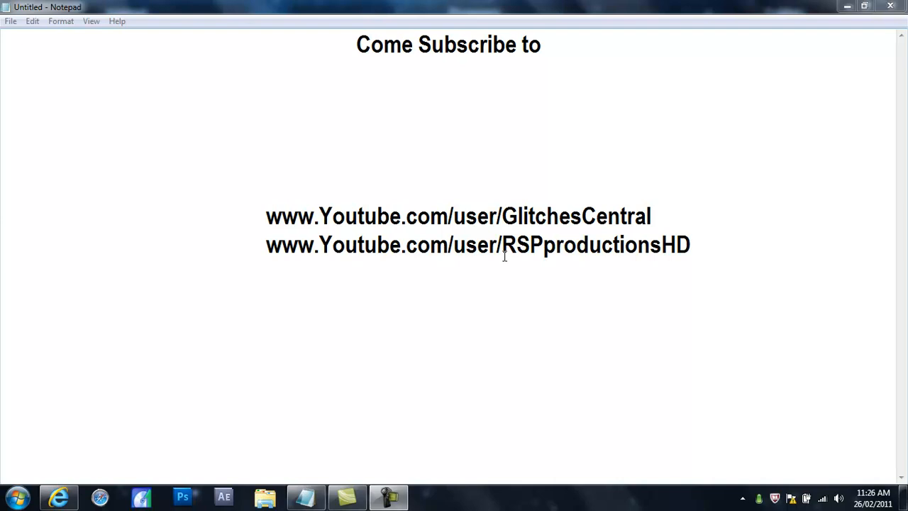
mouse_move(629, 277)
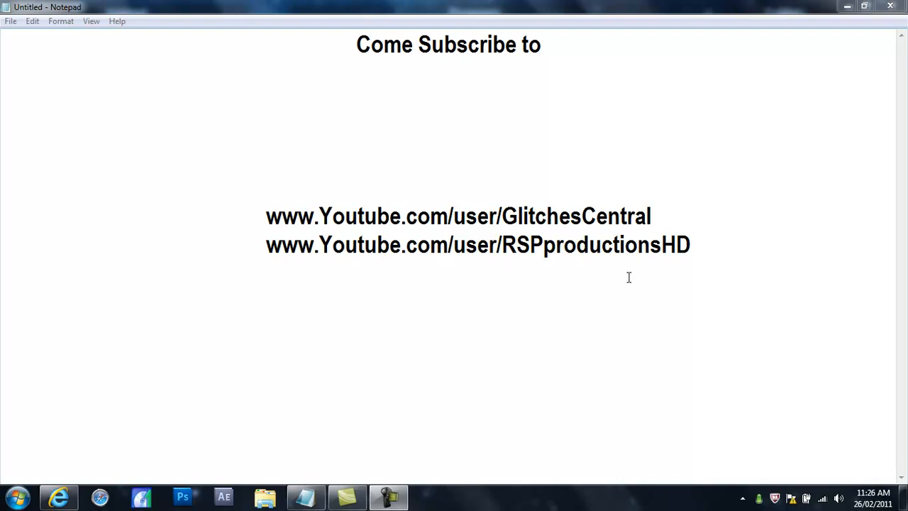
mouse_move(628, 297)
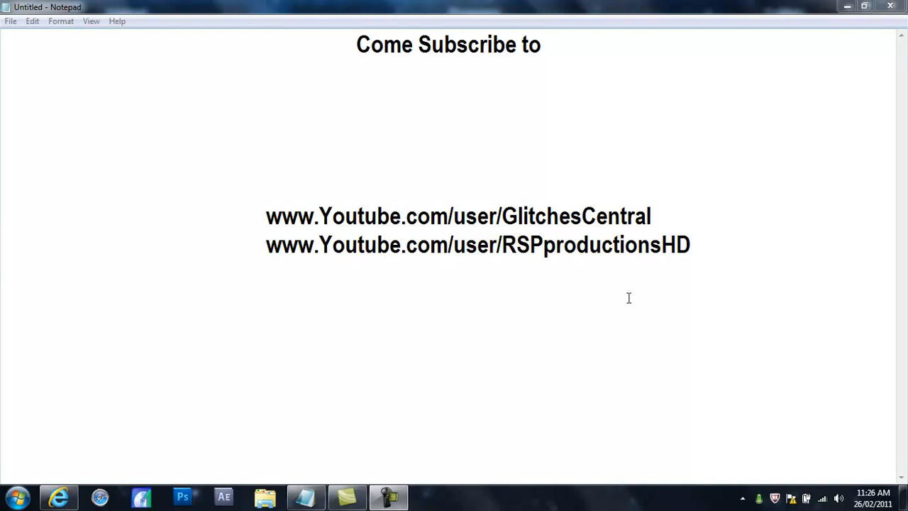